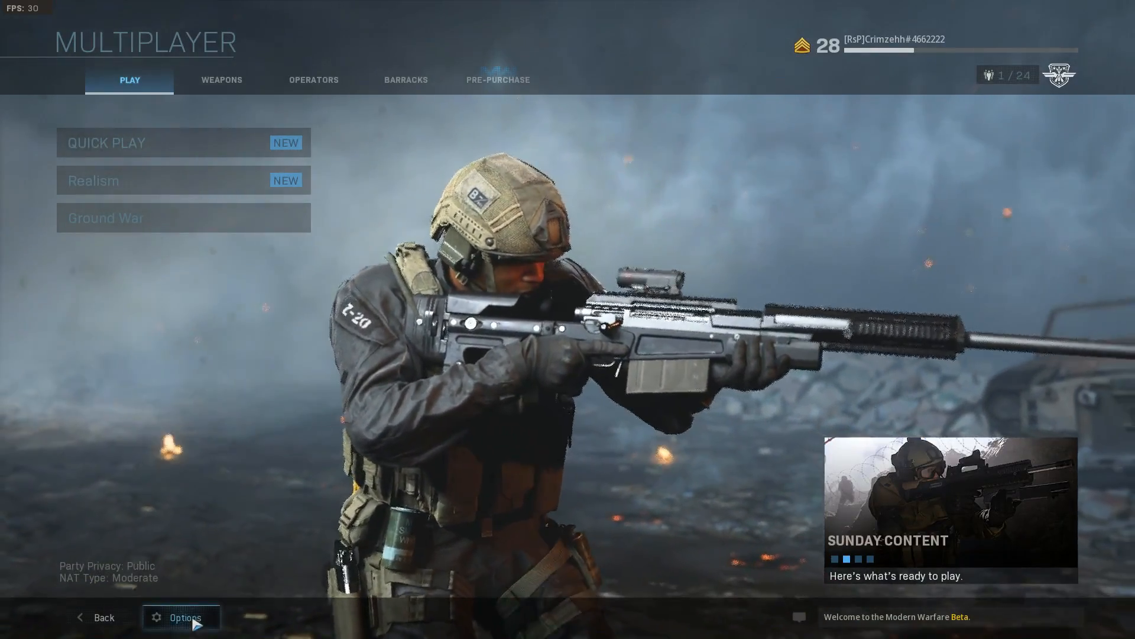
Enter the game's Options from the Multiplayer menu, showing the Controller settings.
{"action": "left_click", "coordinate": [179, 617]}
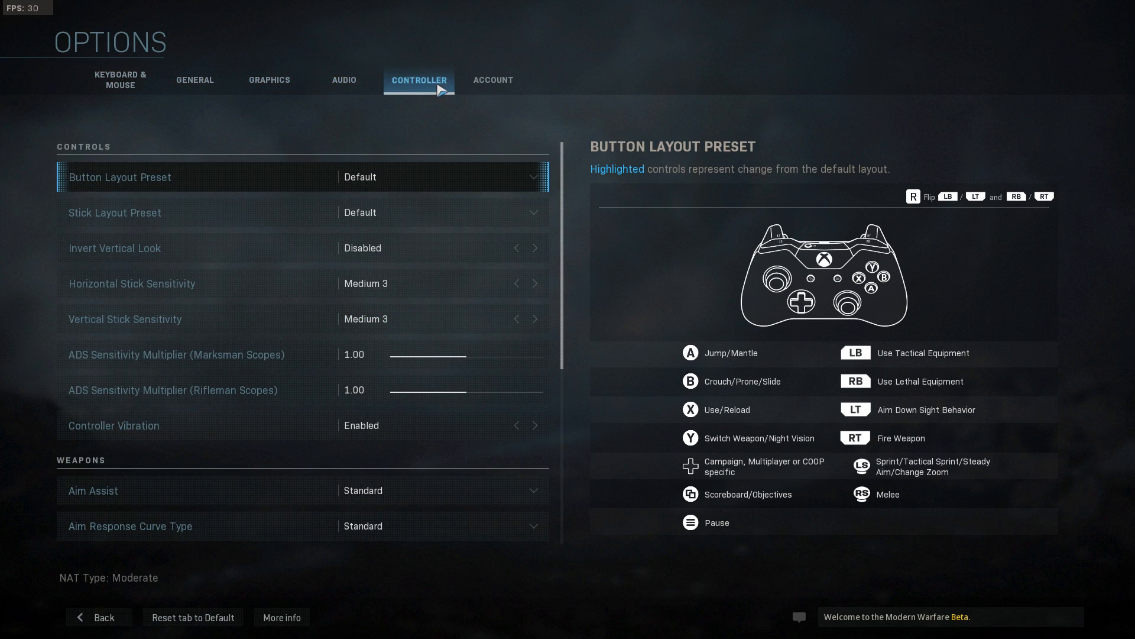
Change the controller's Aim Assist from Standard to Focusing in the Weapons section.
{"action": "scroll", "scroll_direction": "down", "scroll_amount": 3}
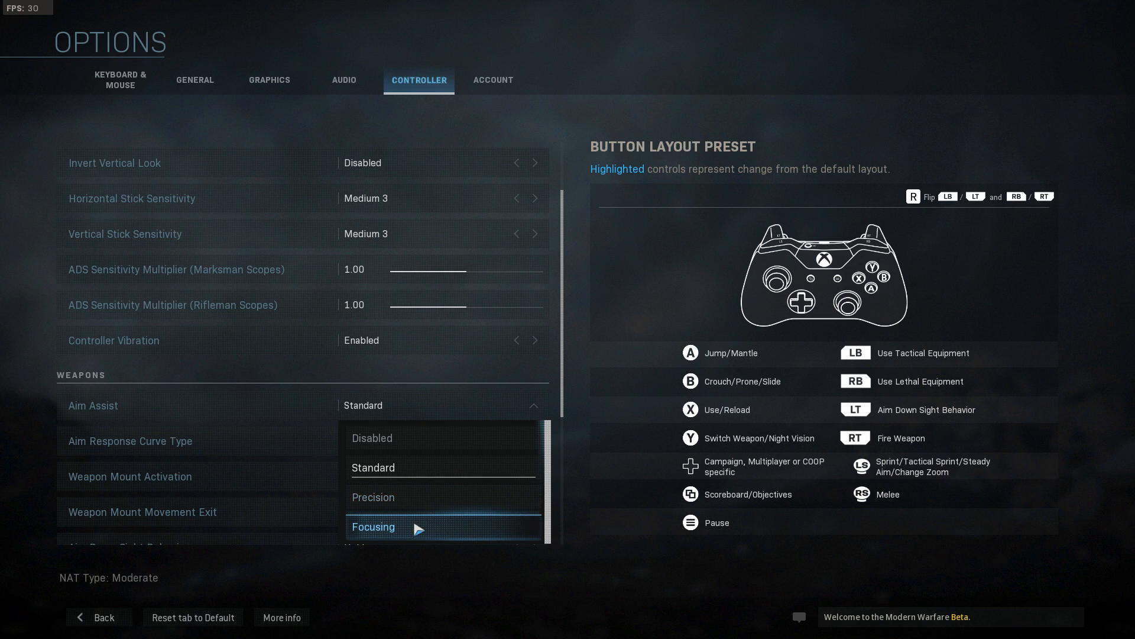
{"action": "left_click", "coordinate": [373, 527]}
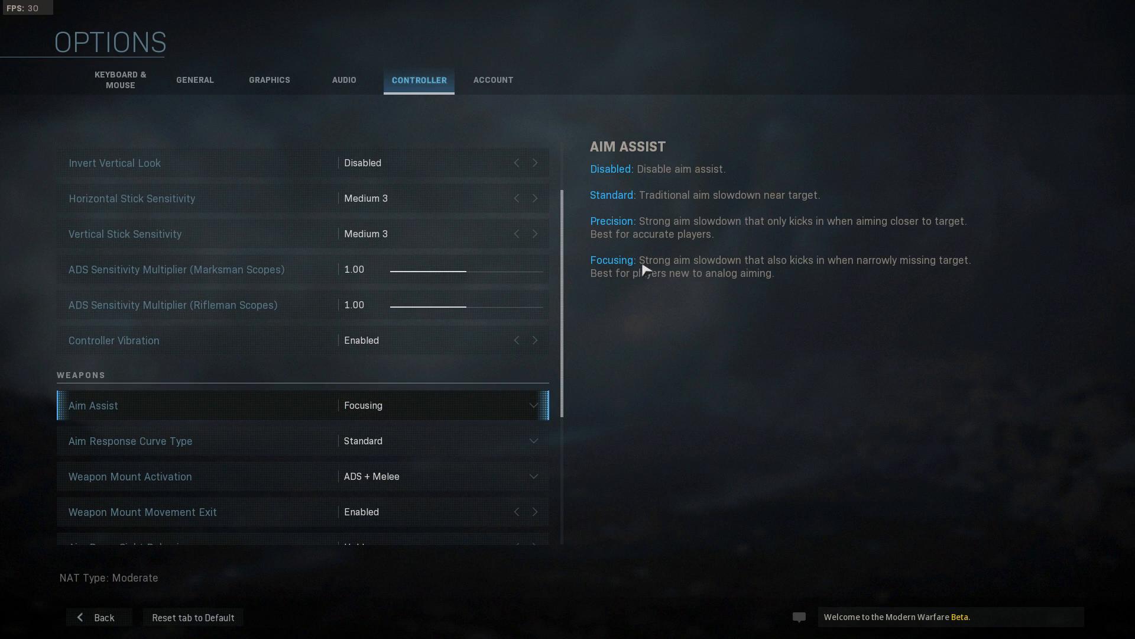
{"action": "mouse_move", "coordinate": [854, 270]}
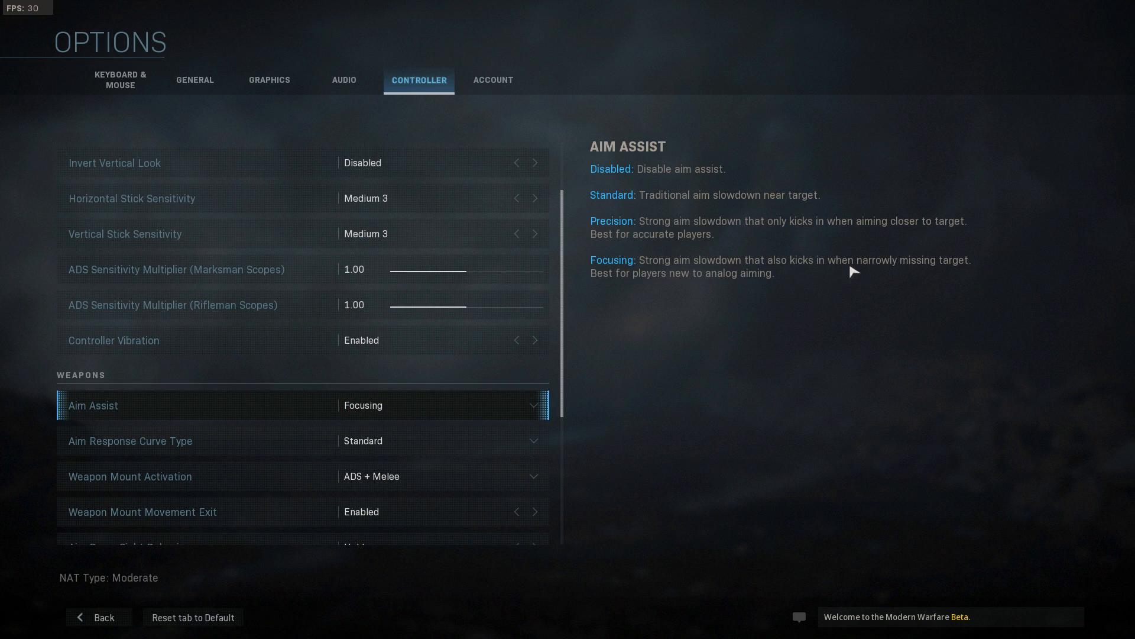
{"action": "left_click", "coordinate": [492, 409]}
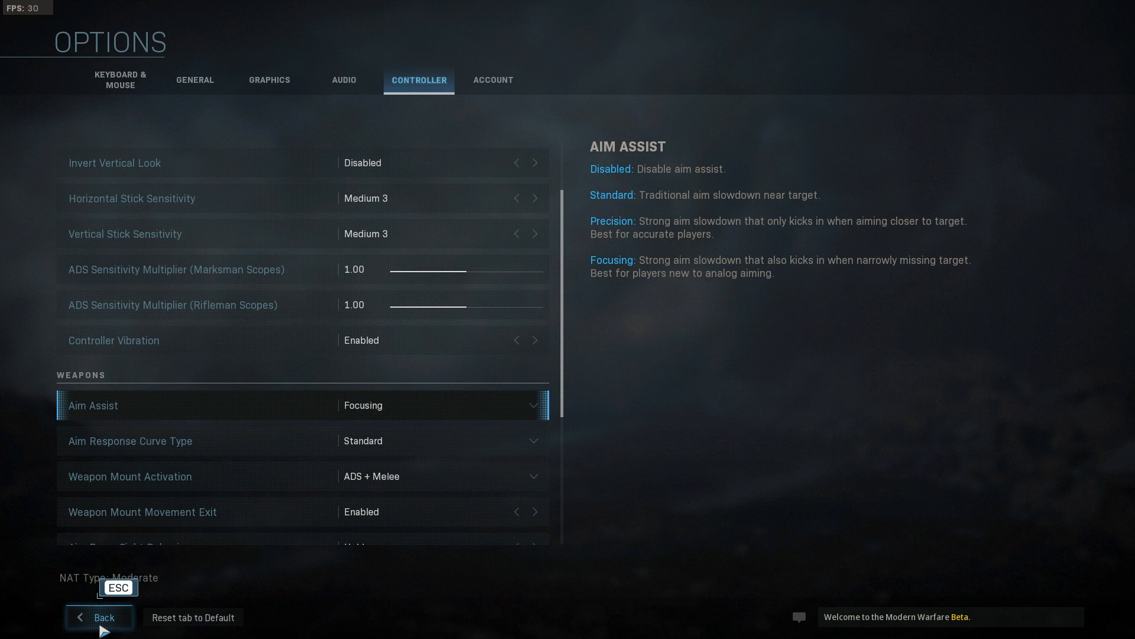
Leave the options and return to the Multiplayer menu.
{"action": "left_click", "coordinate": [100, 617]}
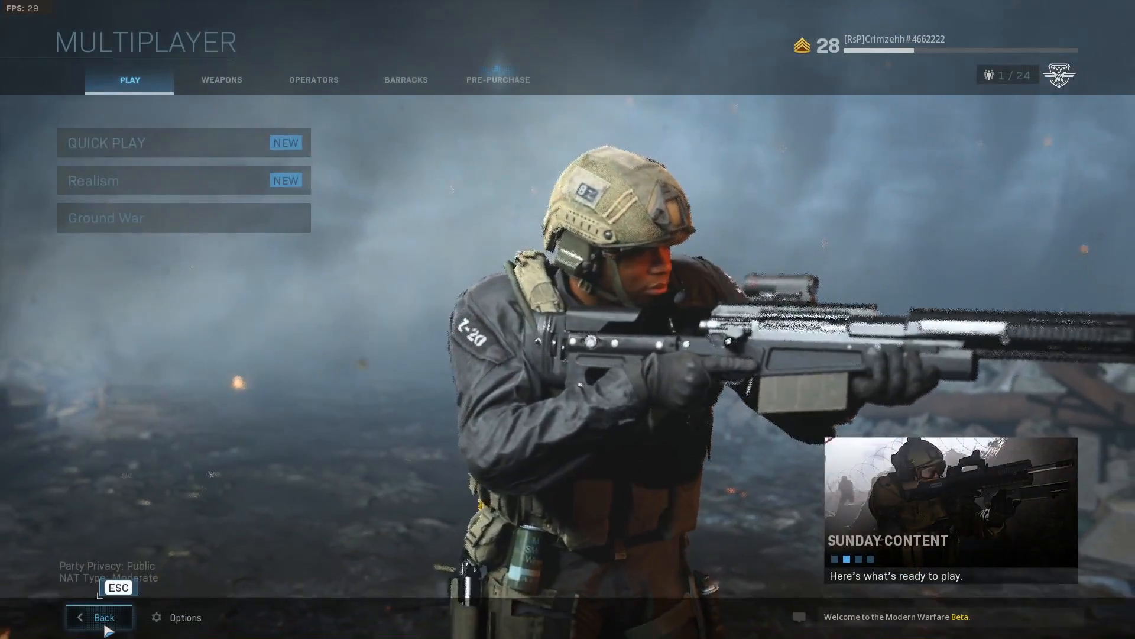